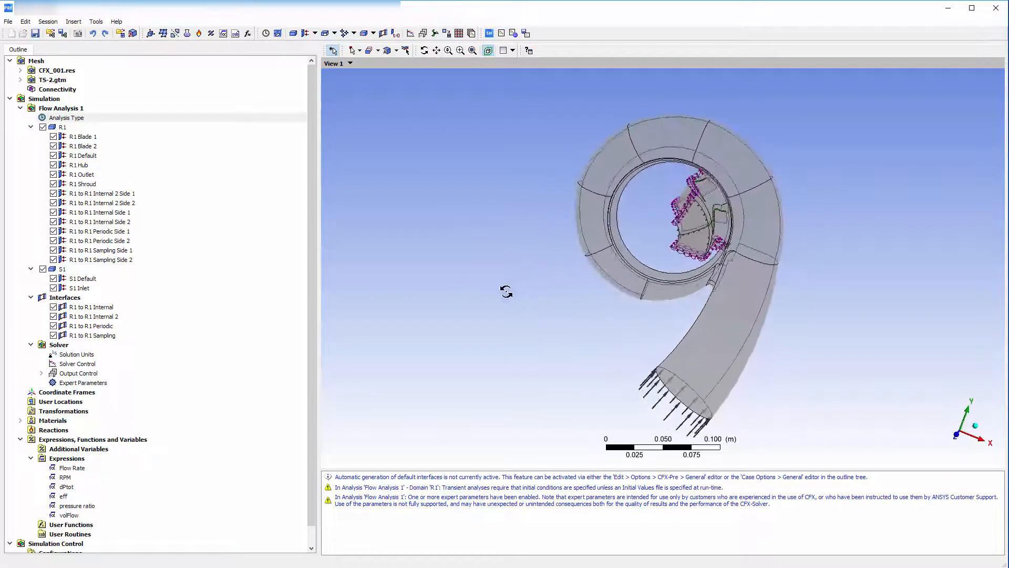
# - Show Flow Analysis 1's analysis type as transient with 0.001 s total time and 5e-06 s timesteps
pyautogui.click(62, 268)
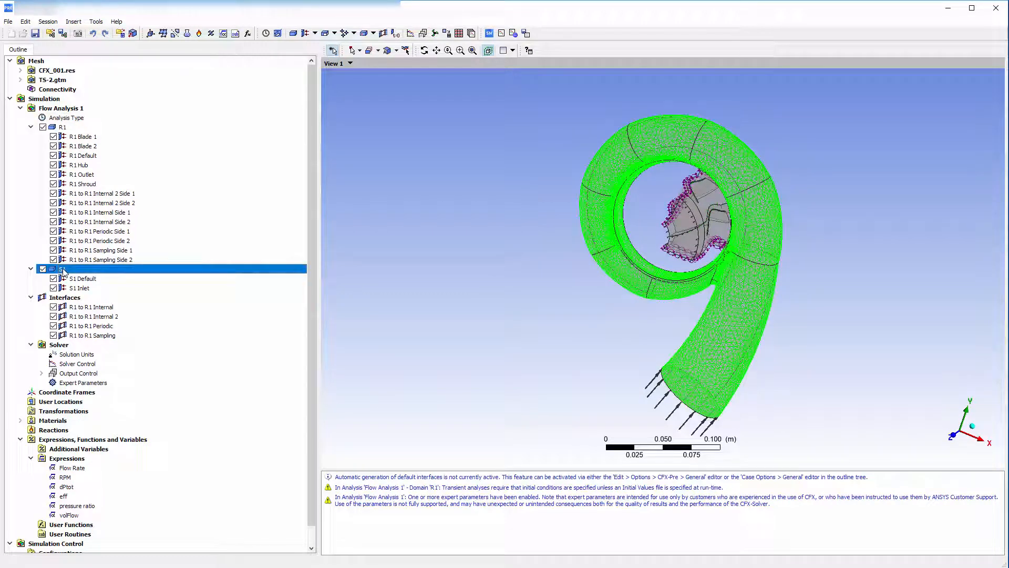
pyautogui.click(62, 127)
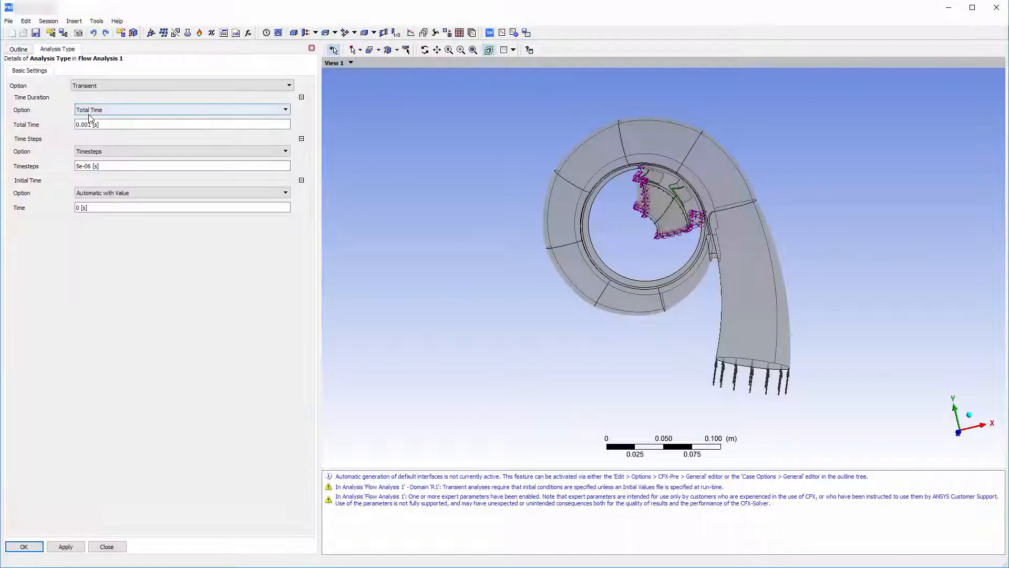
# - Insert a new domain interface named S1 to R1 under the Interfaces group
pyautogui.click(286, 85)
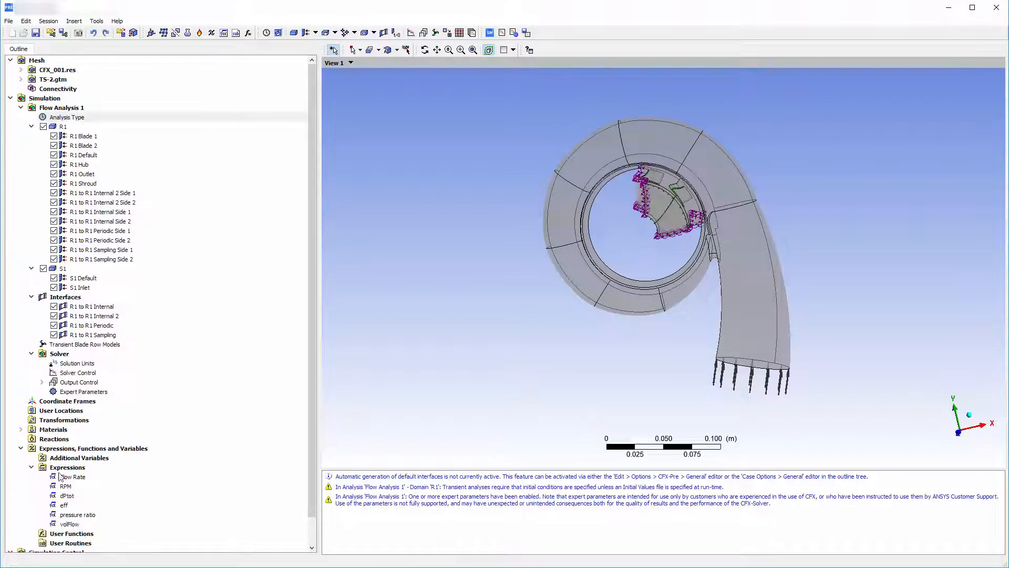
pyautogui.rightClick(65, 297)
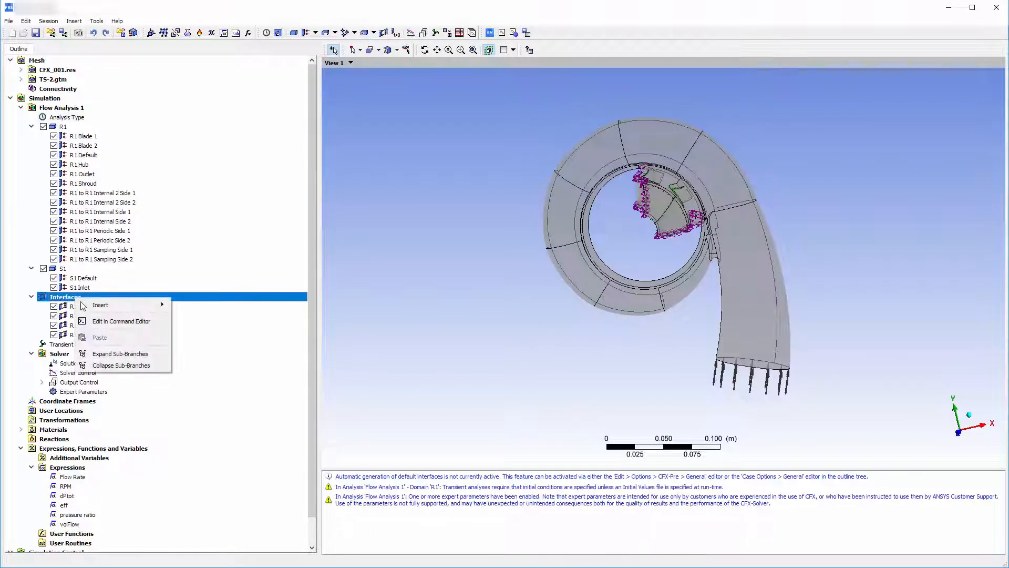
pyautogui.click(101, 305)
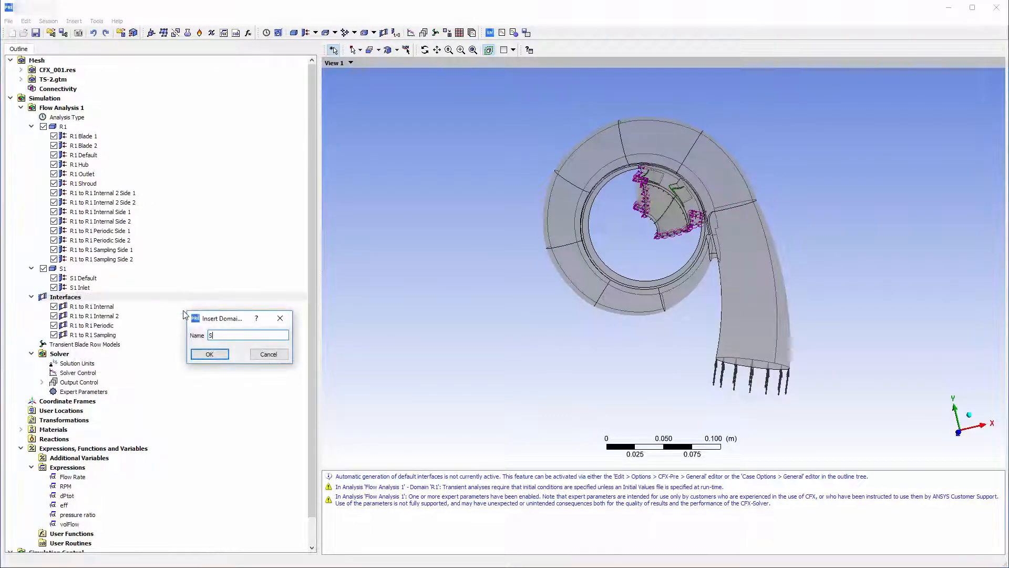
pyautogui.click(208, 355)
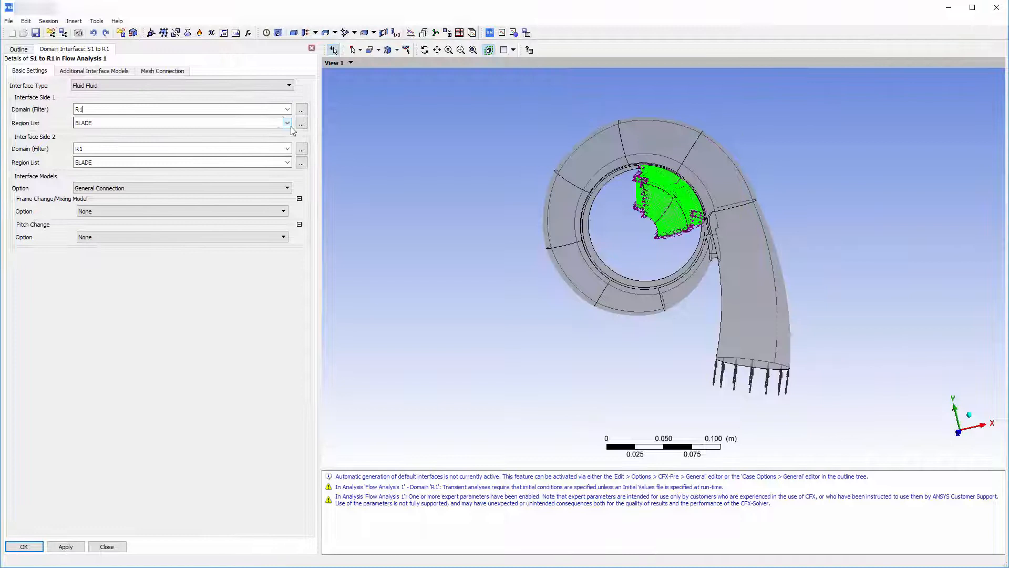
# - Set Side 1 regions to Passage INFLOW and Passage INFLOW 2
pyautogui.click(301, 123)
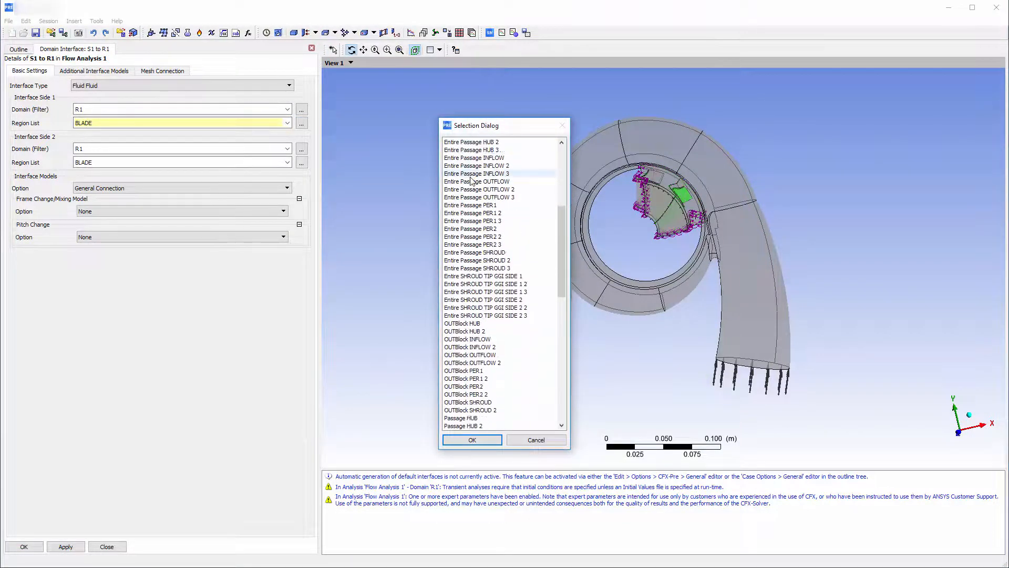
pyautogui.scroll(-3)
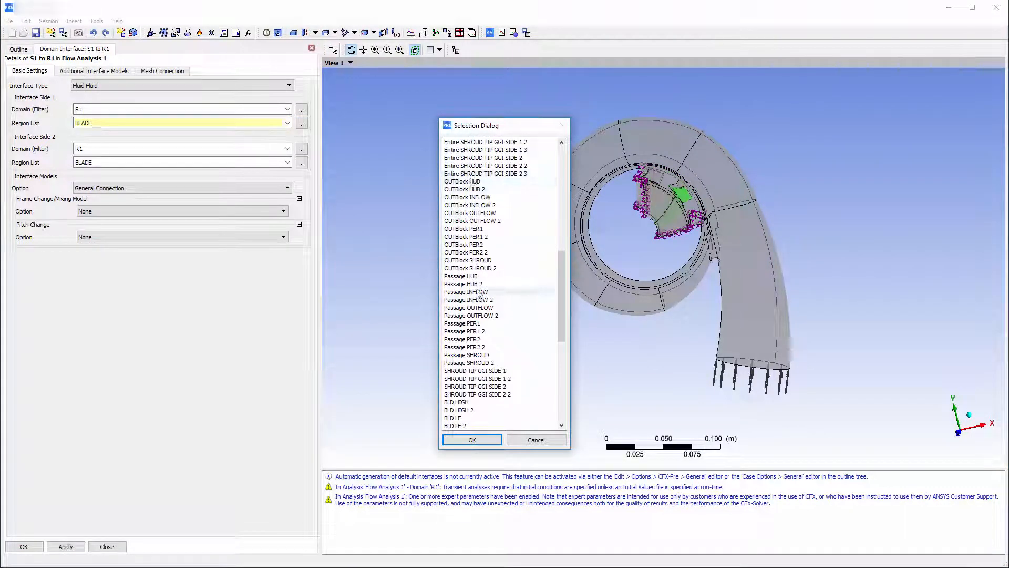
pyautogui.click(469, 299)
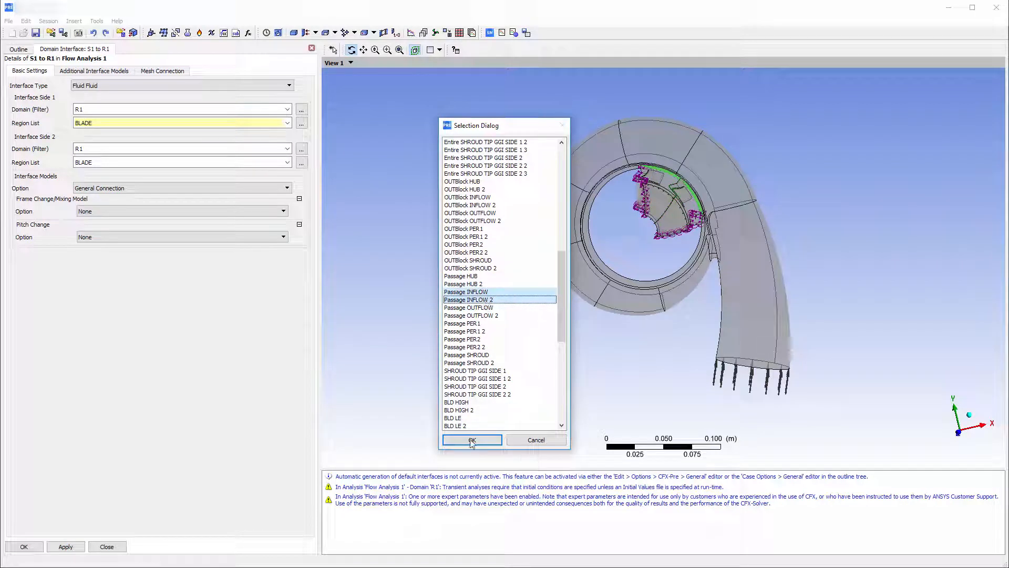
pyautogui.click(471, 440)
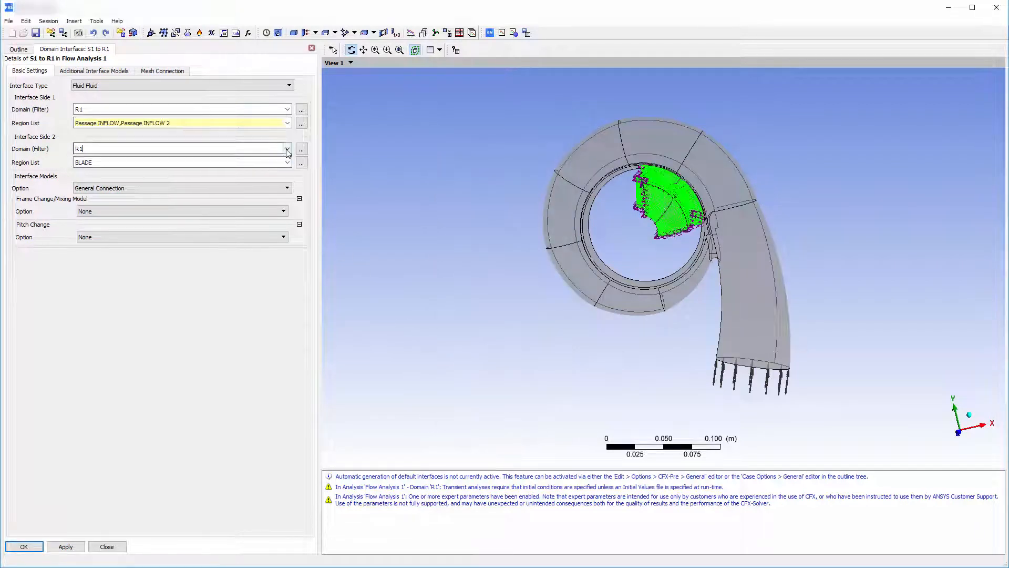
# - Set Side 2 to domain S1, region Volute Outlet, with Transient Rotor Stator frame change
pyautogui.click(286, 162)
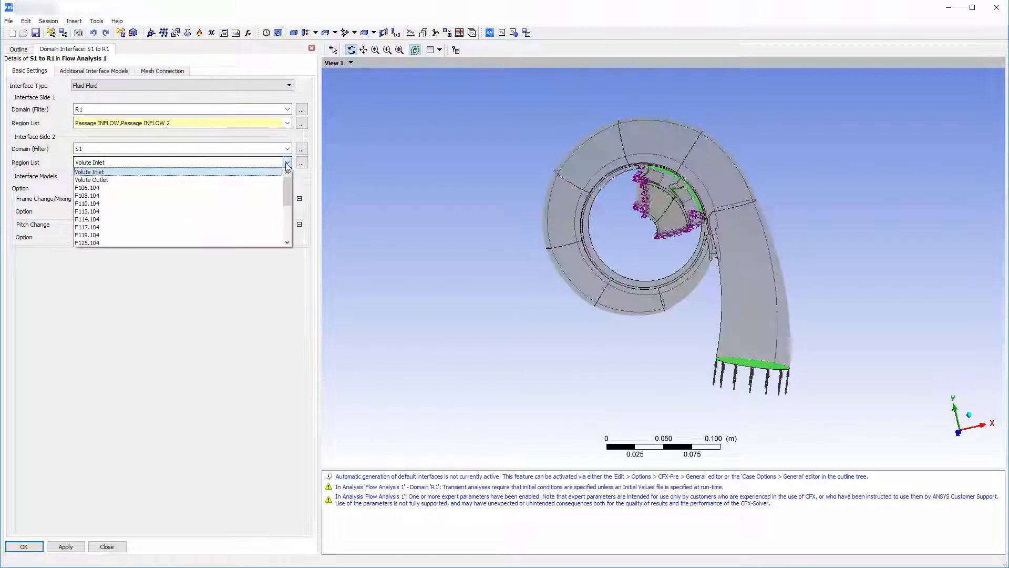
pyautogui.click(91, 179)
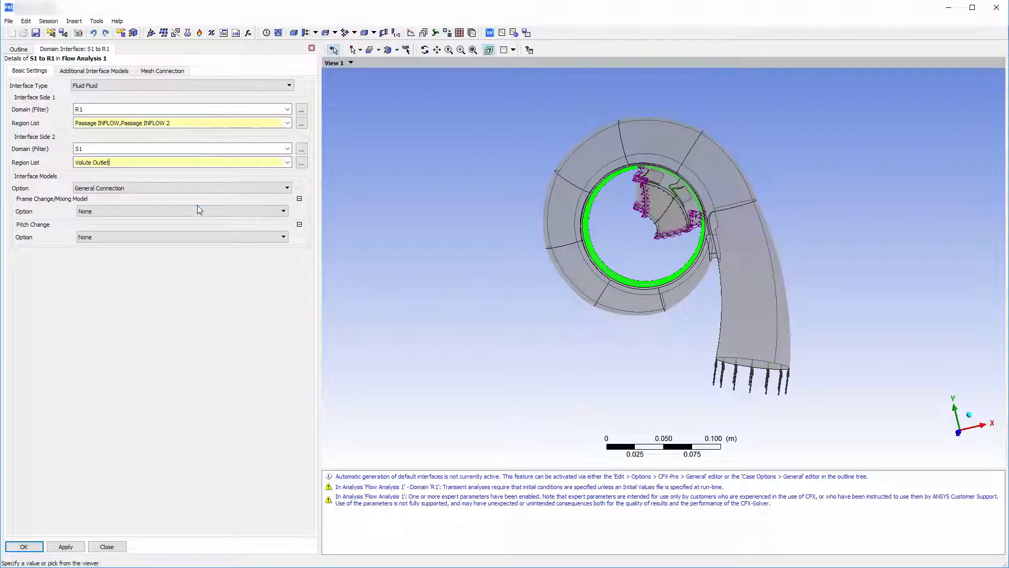
pyautogui.click(180, 211)
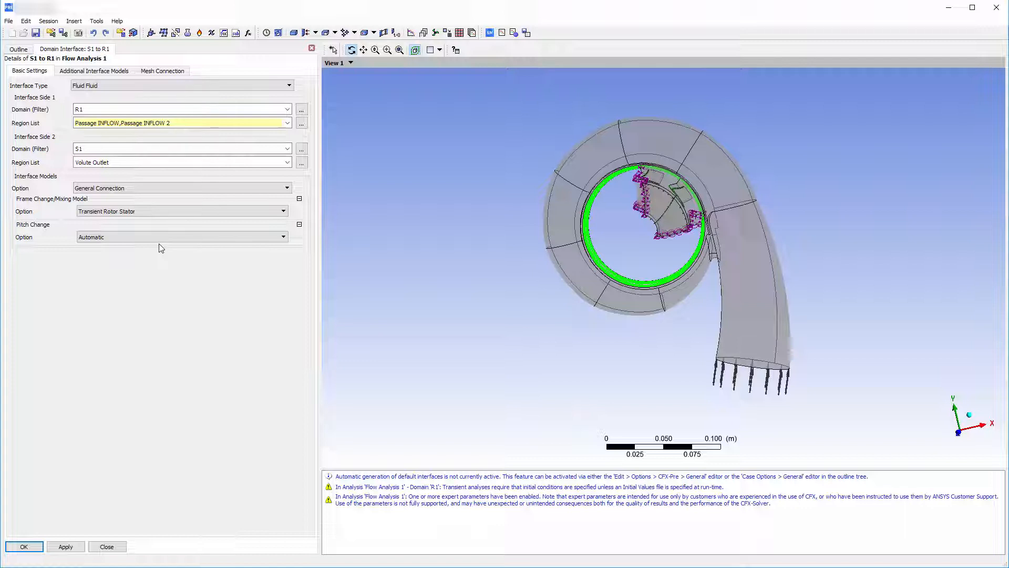
pyautogui.moveTo(24, 547)
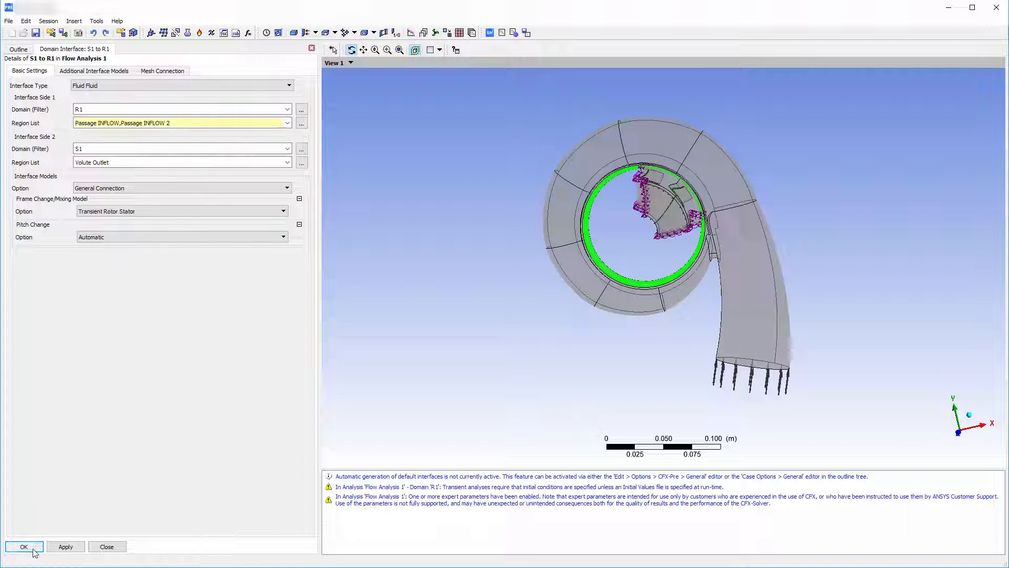
# - Add a Fourier transformation entry for S1 to R1 with side 2 phase correction None
pyautogui.click(25, 547)
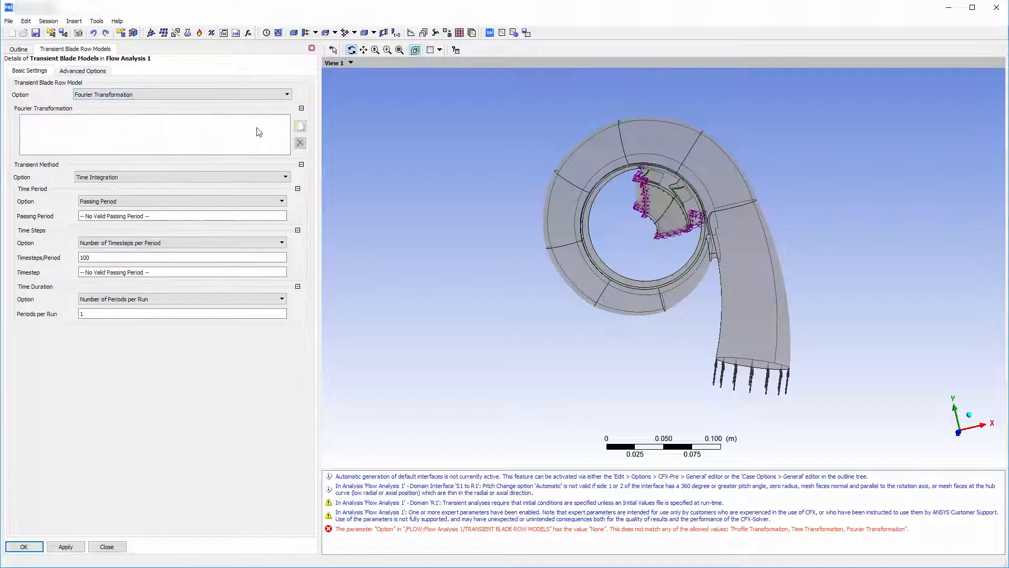
pyautogui.click(300, 125)
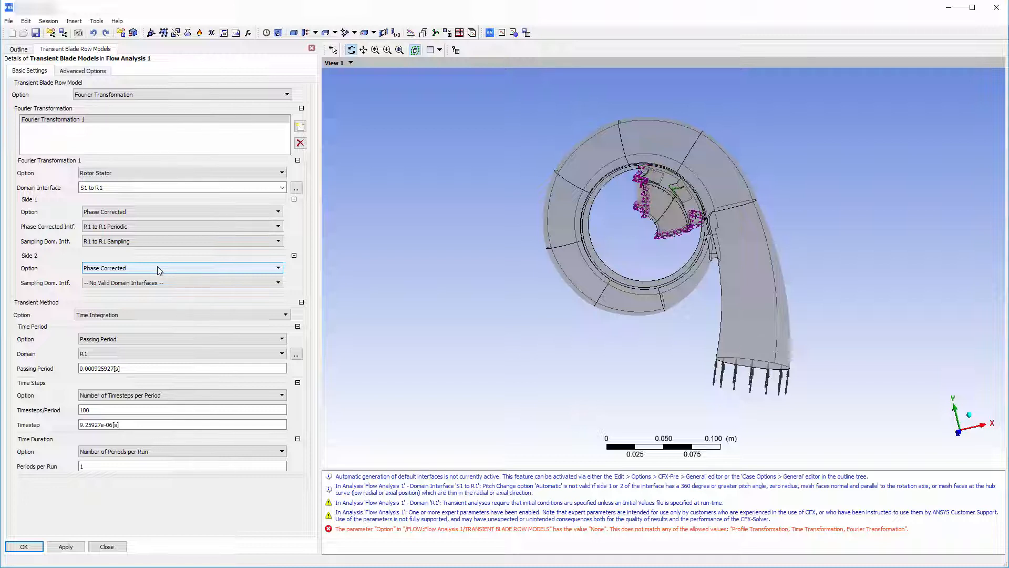
pyautogui.click(277, 268)
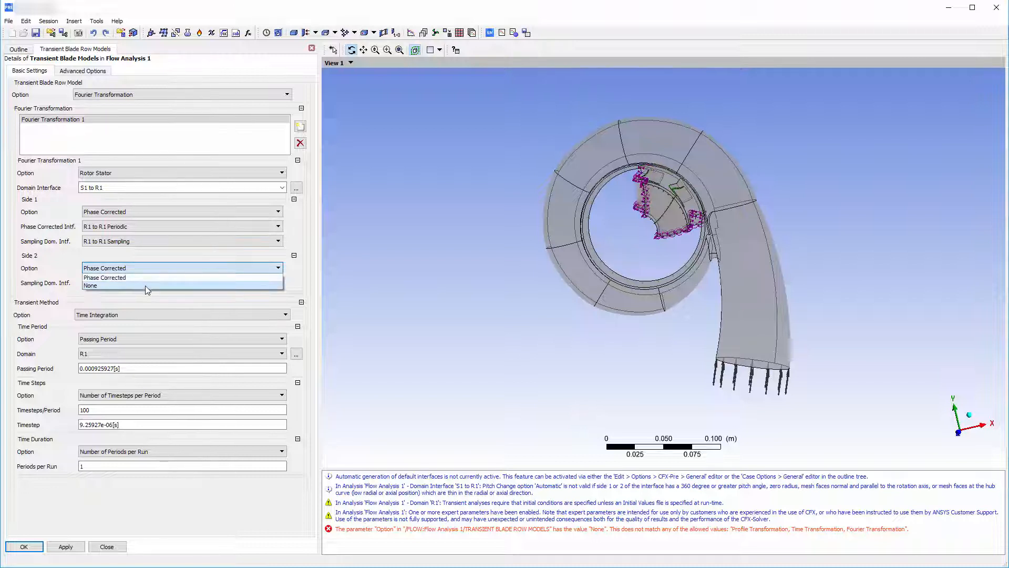
pyautogui.click(90, 285)
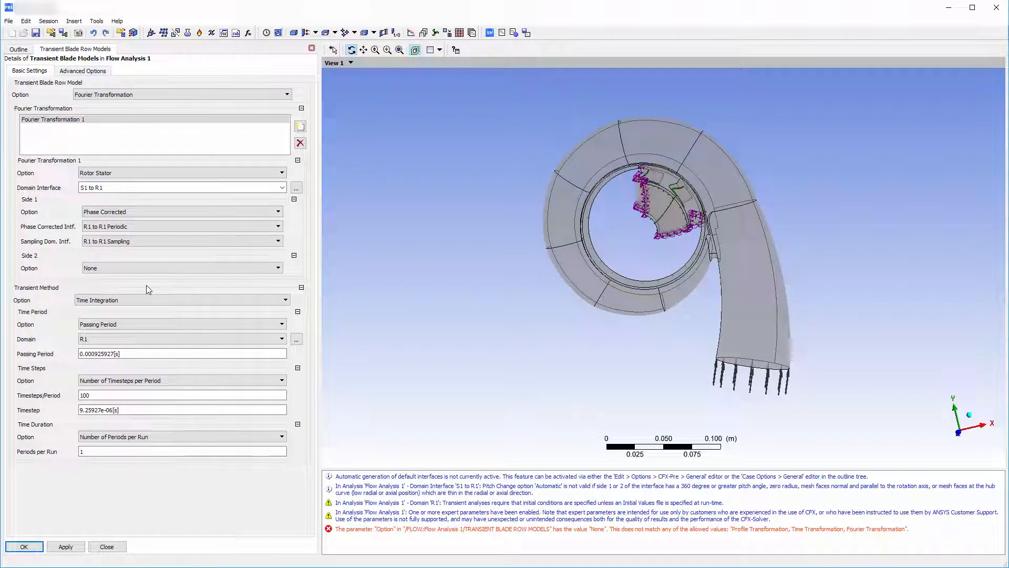
# - Set the Fourier transformation to 45 timesteps per period and 27 periods per run
pyautogui.click(182, 394)
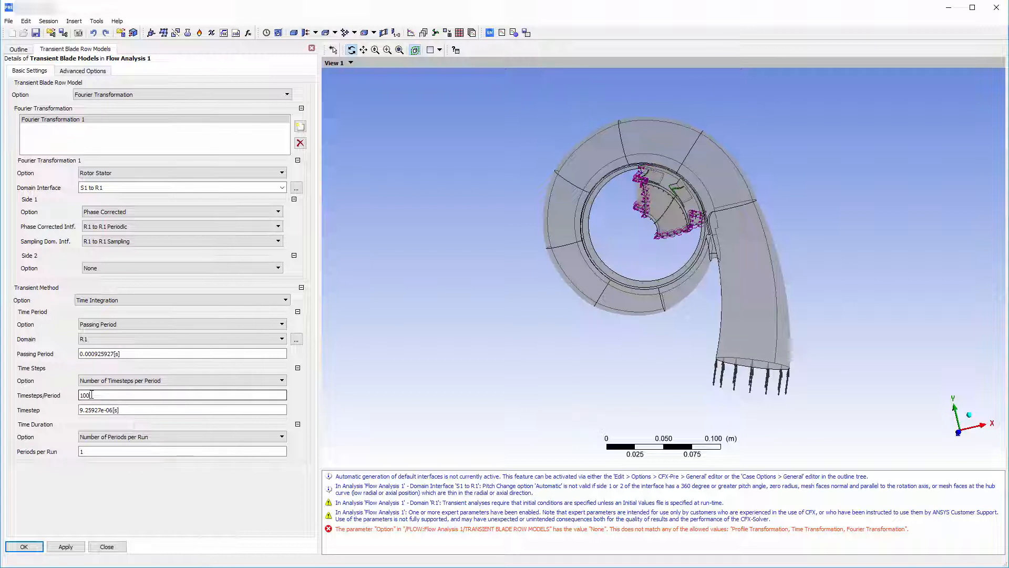
pyautogui.tripleClick(181, 394)
pyautogui.write('45')
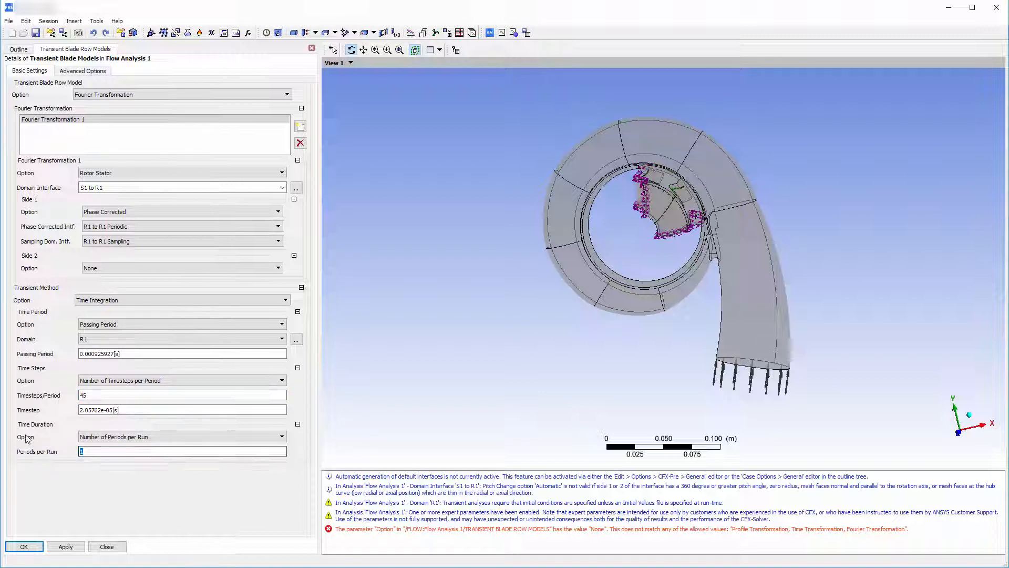
pyautogui.write('27')
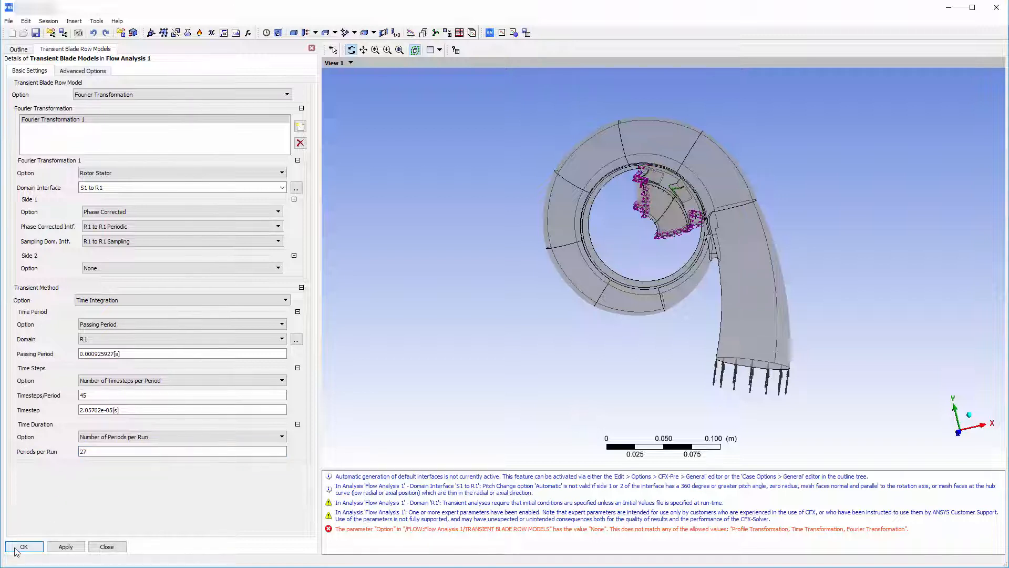
# - Add a new monitor point named MP LE1 under Output Control monitoring
pyautogui.click(24, 547)
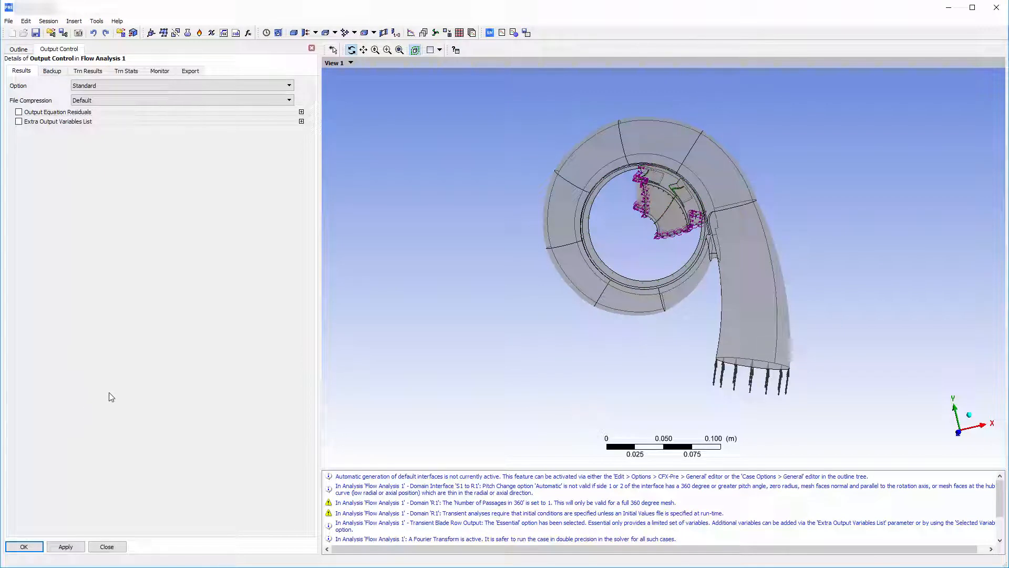
pyautogui.click(159, 70)
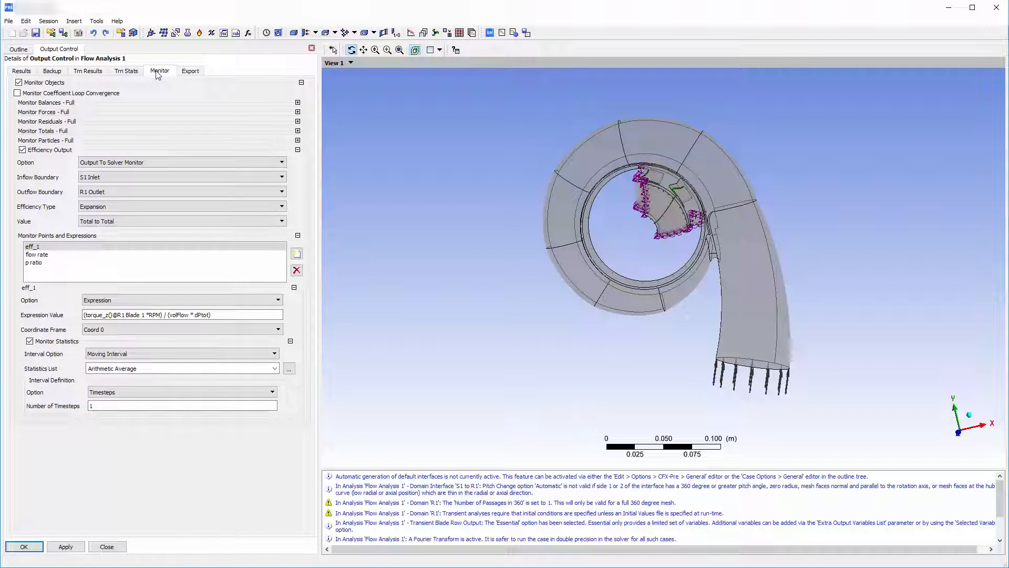
pyautogui.moveTo(297, 253)
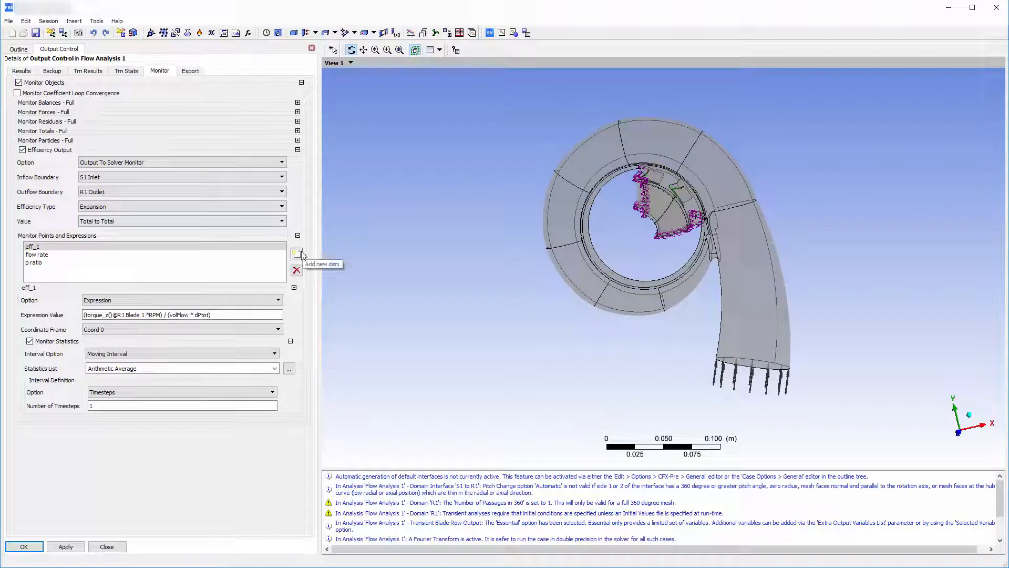
pyautogui.click(297, 253)
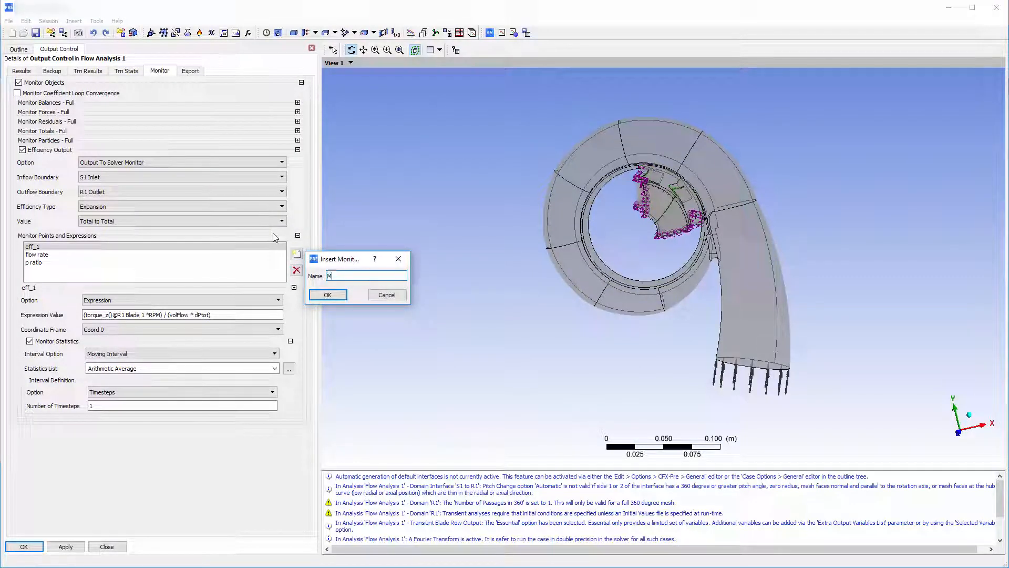
pyautogui.click(327, 294)
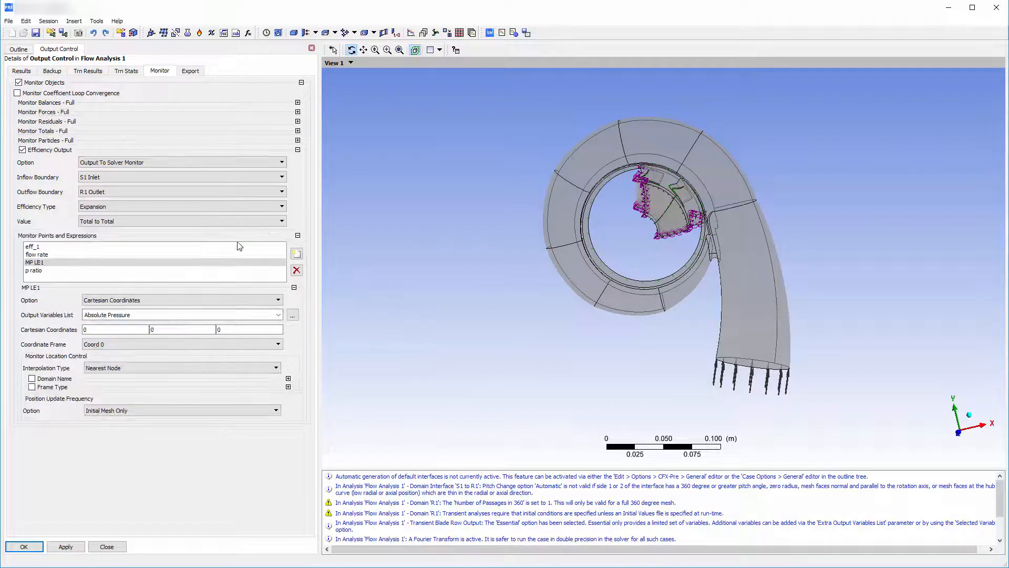
# - Make MP LE1 record Pressure at cylindrical position 0.3 in axial, 2 in radial, 25 degrees
pyautogui.click(182, 299)
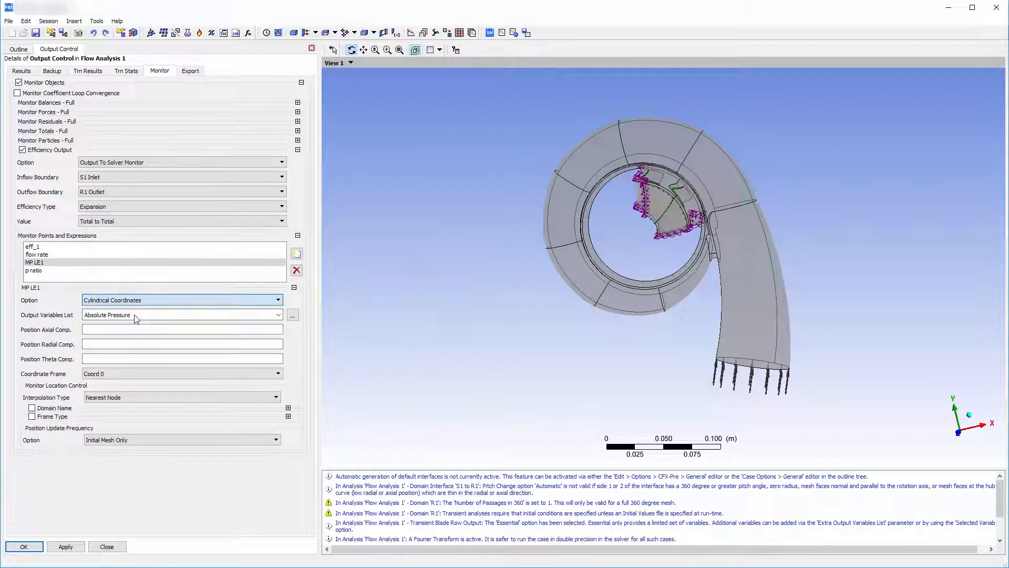
pyautogui.click(277, 314)
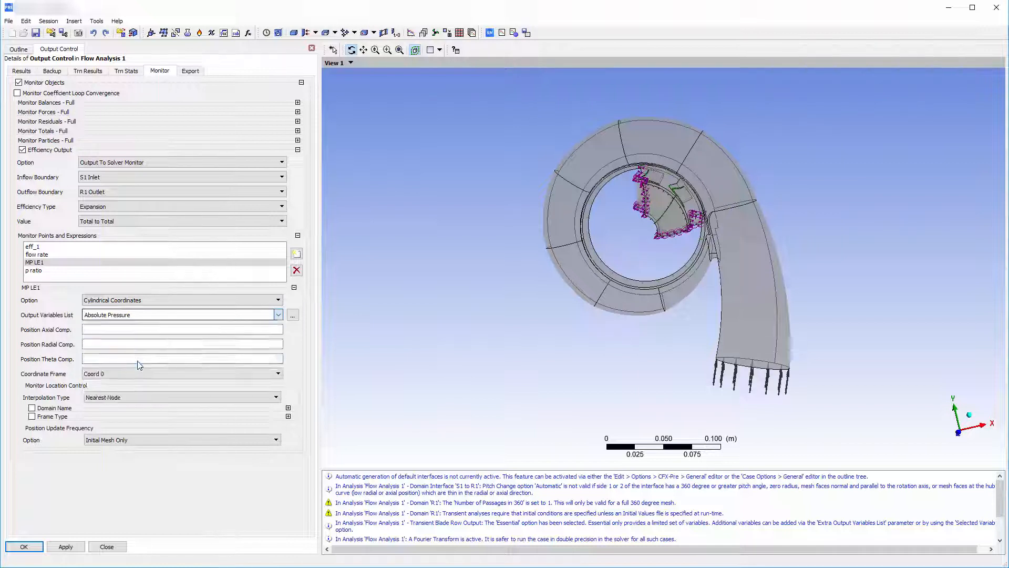
pyautogui.click(182, 314)
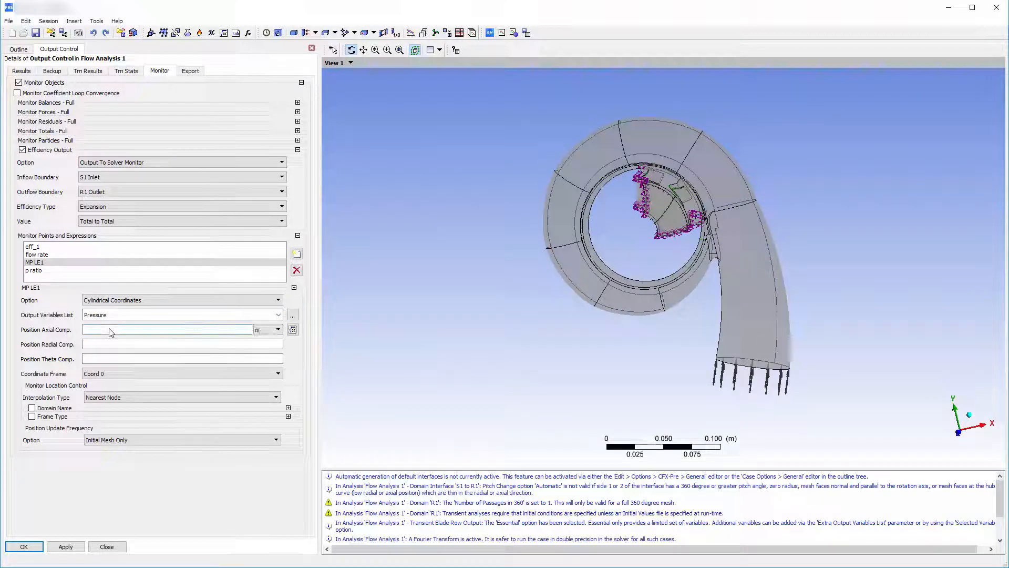
pyautogui.click(276, 329)
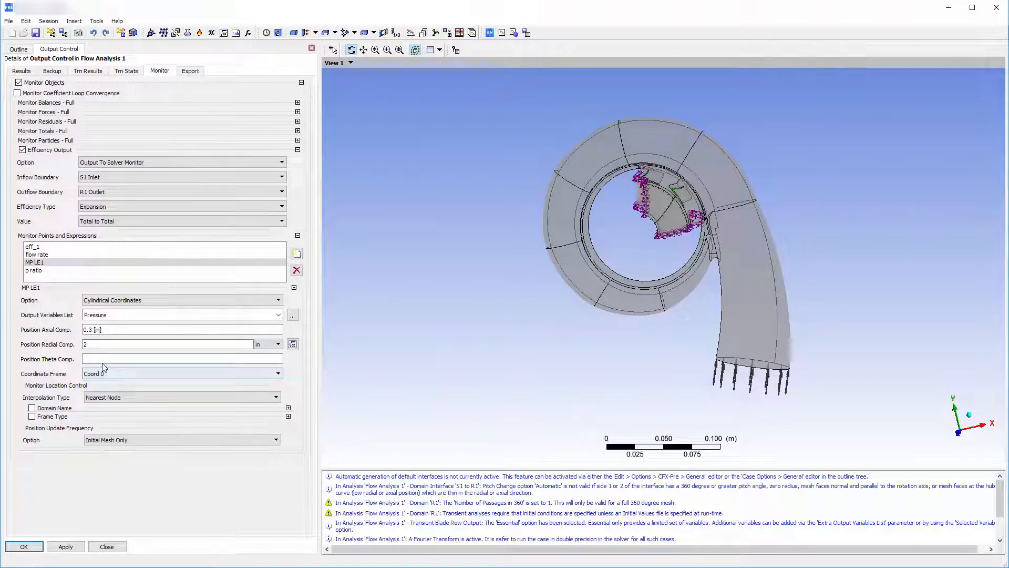
pyautogui.write('25 [degree]')
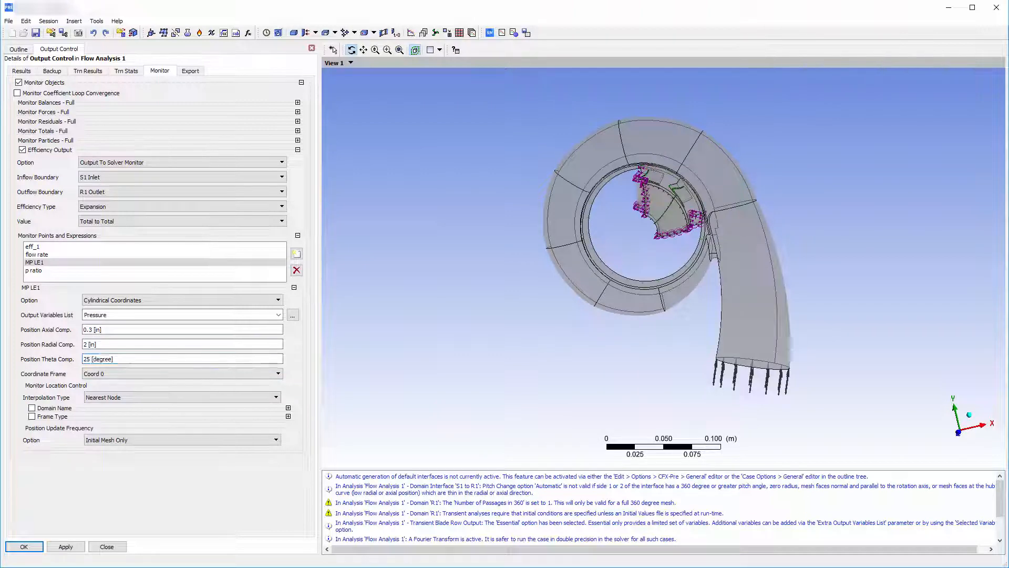
# - Apply the monitor settings and review the flow rate and eff 1 moving-average expressions
pyautogui.click(31, 246)
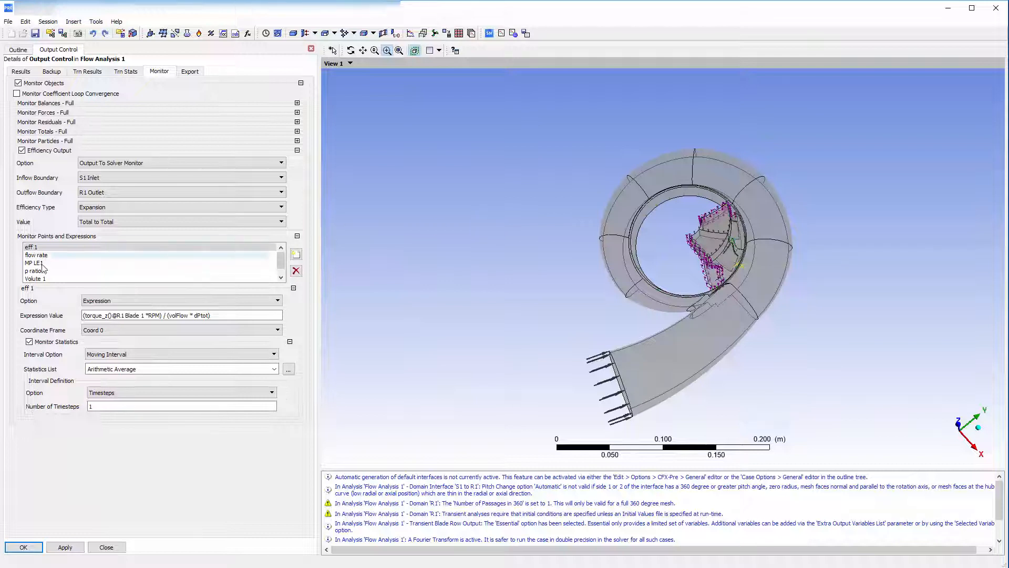
pyautogui.click(36, 255)
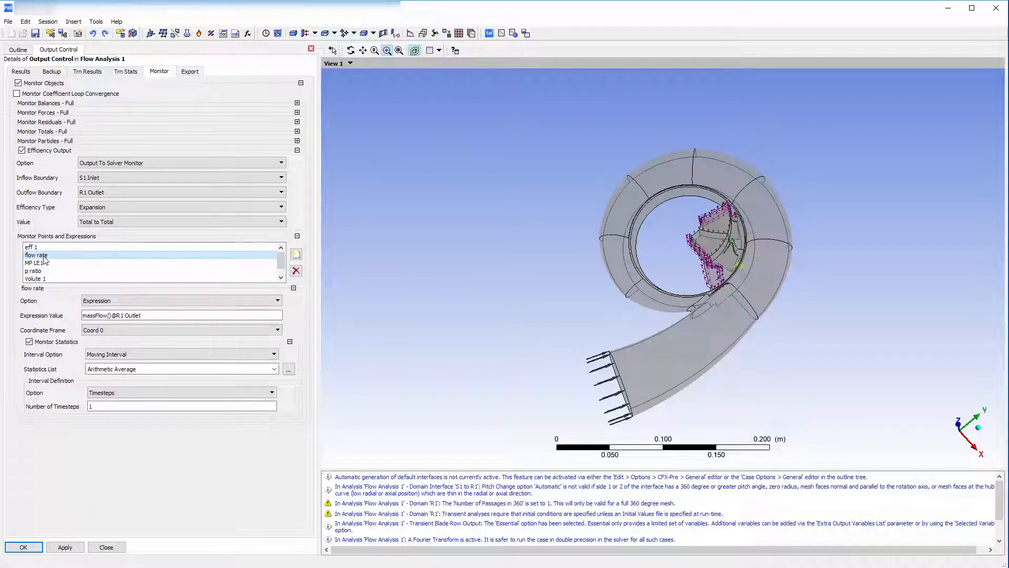
pyautogui.click(30, 246)
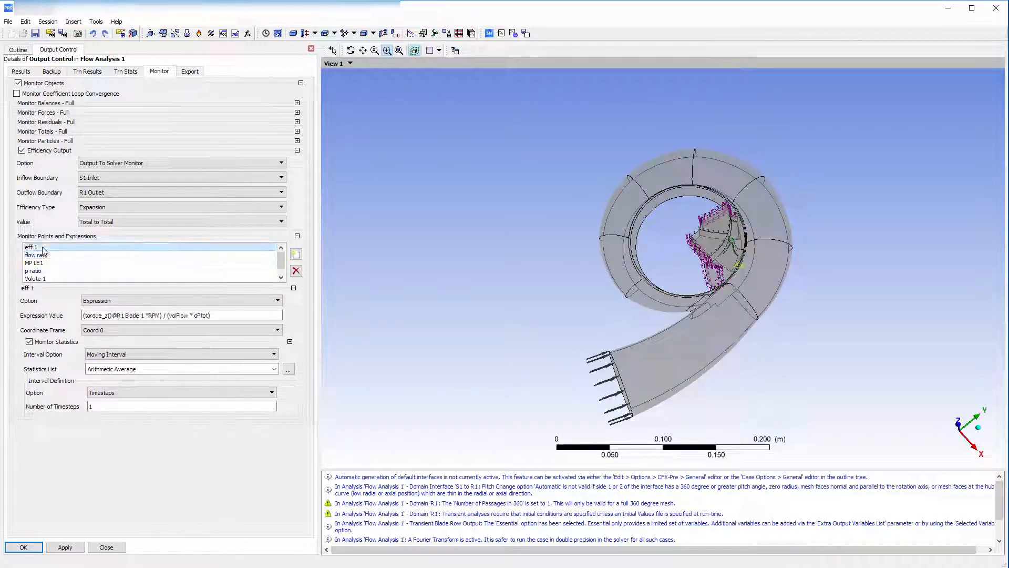